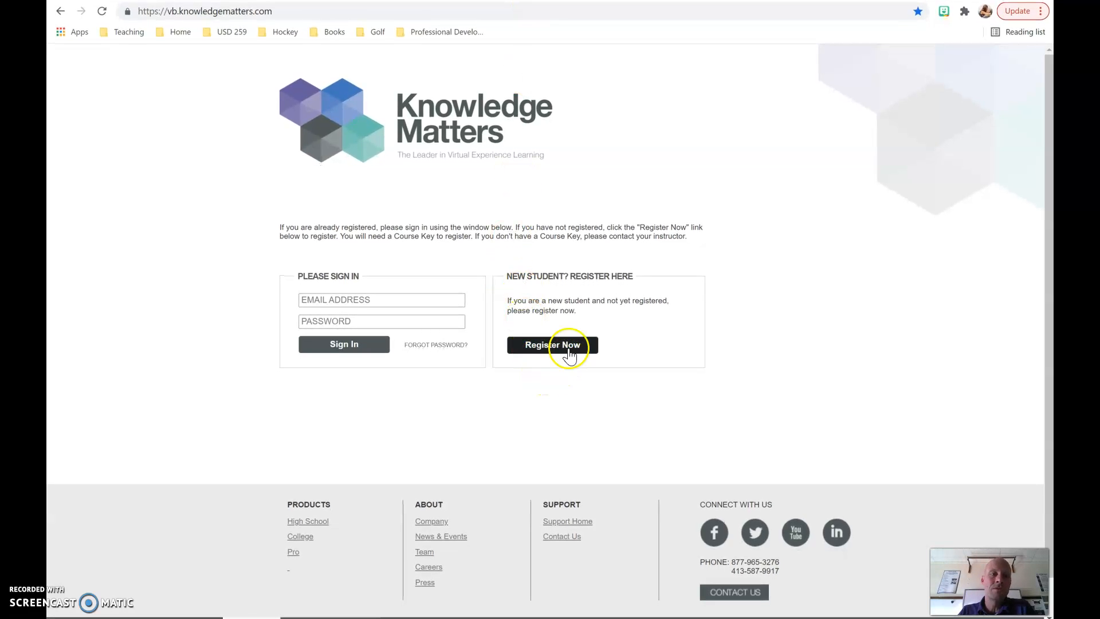
{"action": "mouse_move", "coordinate": [568, 161]}
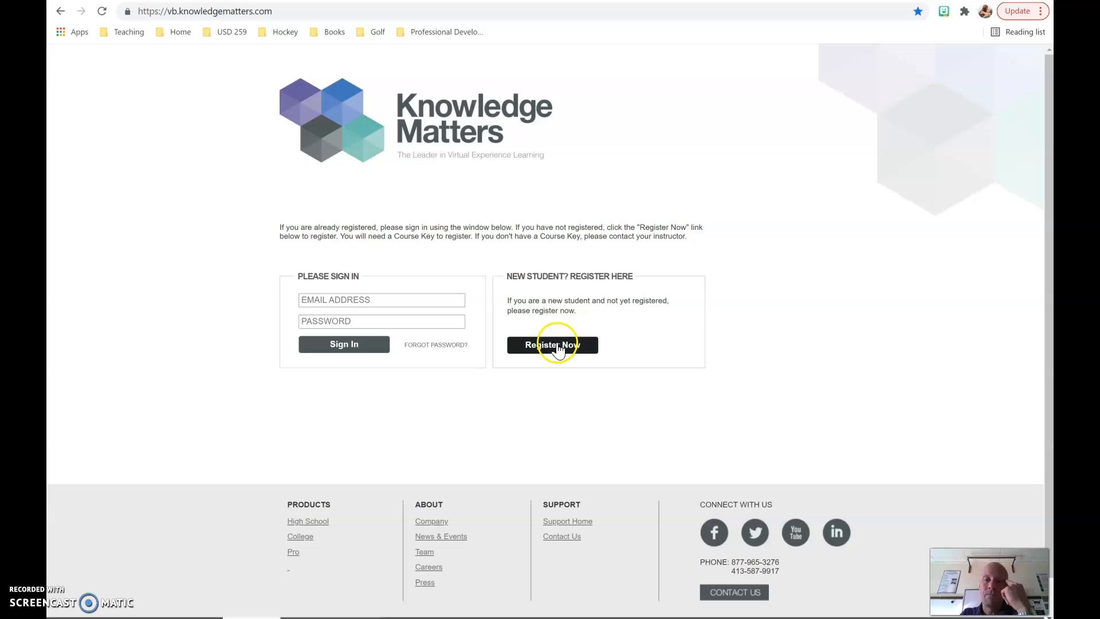
Step: Begin new-student registration from the Knowledge Matters sign-in page
{"action": "left_click", "coordinate": [552, 345]}
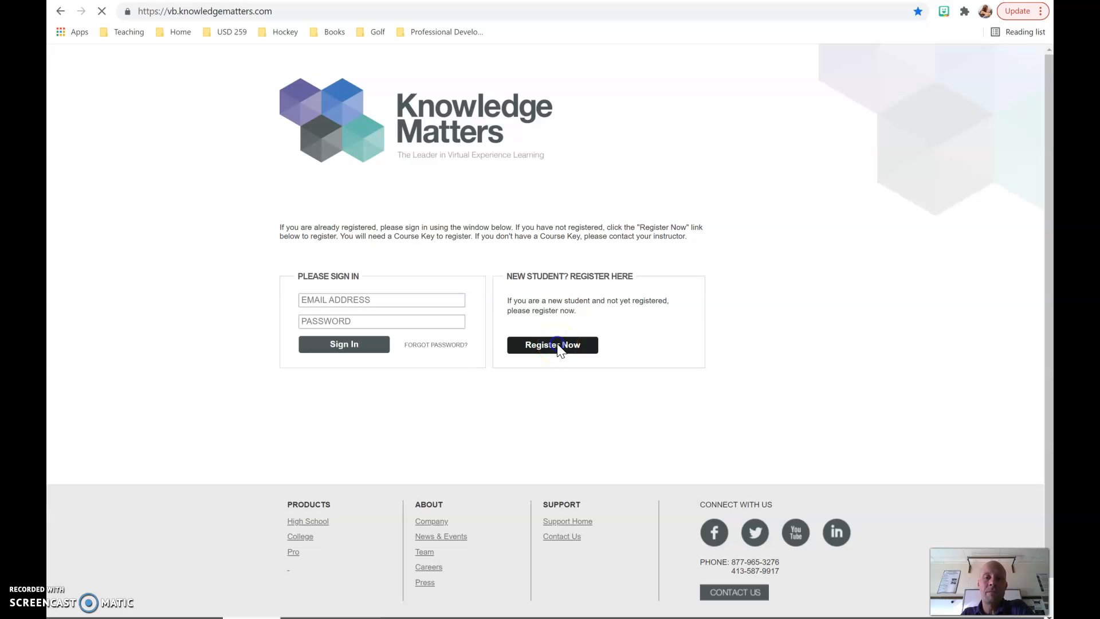
{"action": "left_click", "coordinate": [552, 345]}
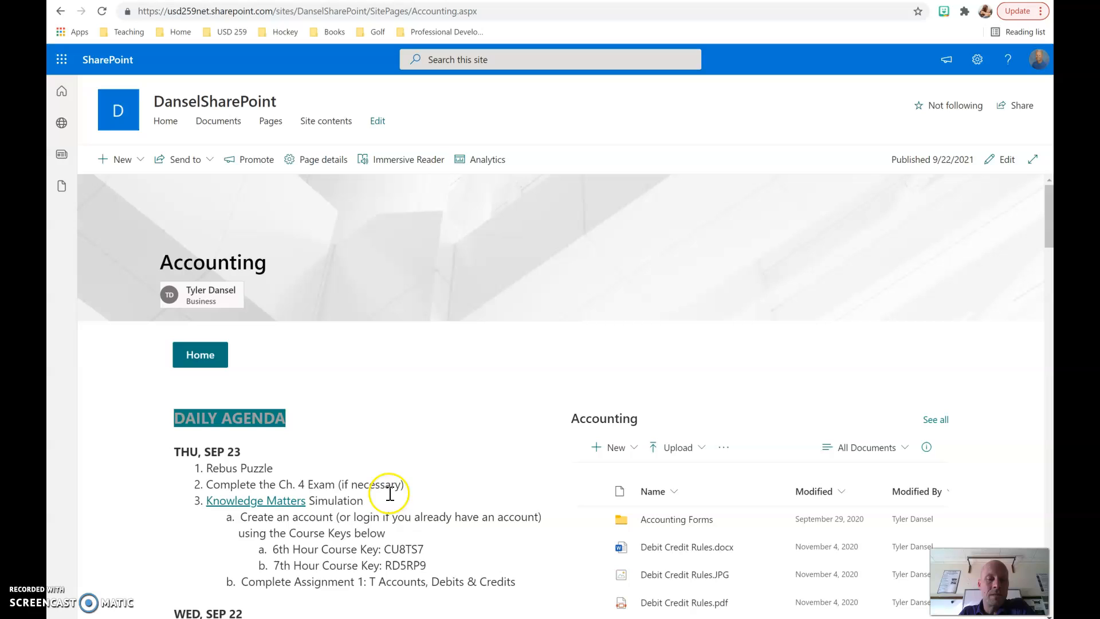
{"action": "double_click", "coordinate": [403, 548]}
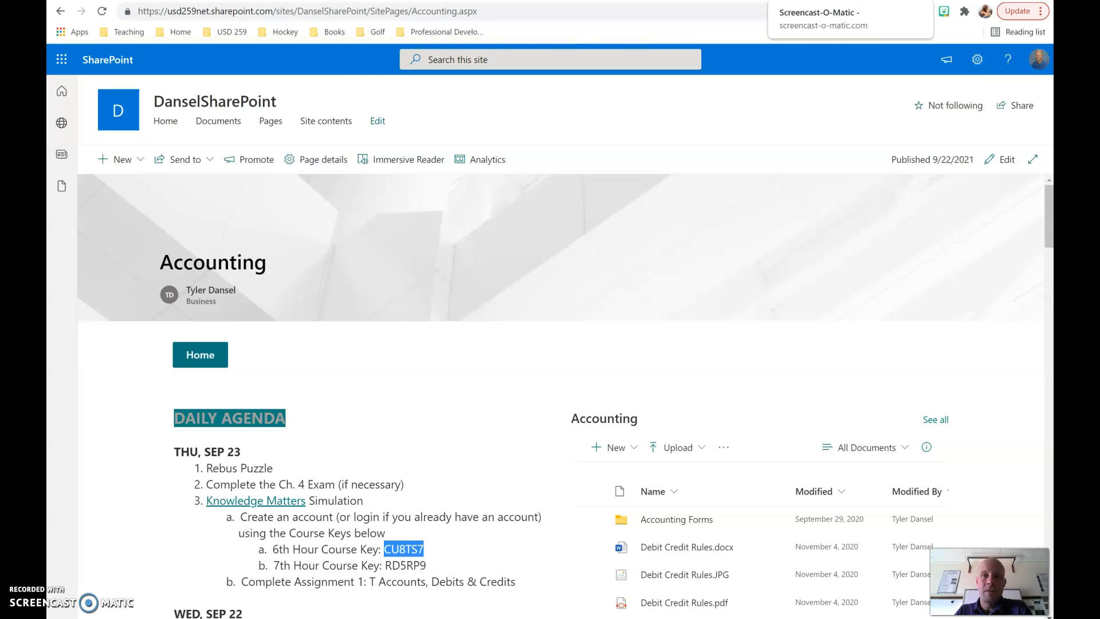
{"action": "left_click", "coordinate": [256, 501]}
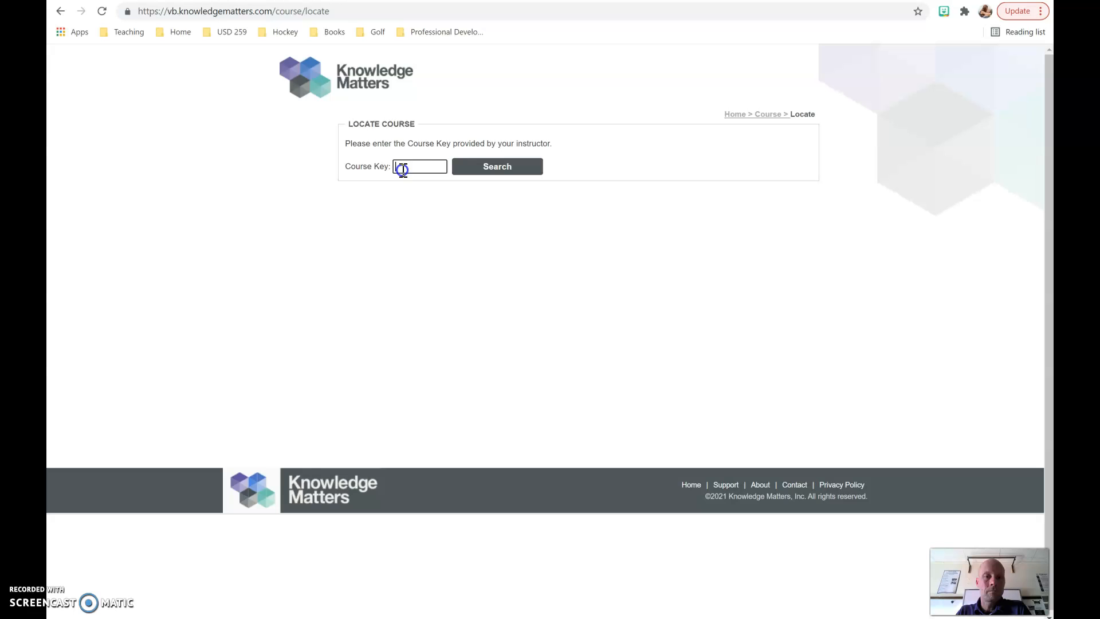
{"action": "left_click", "coordinate": [496, 166]}
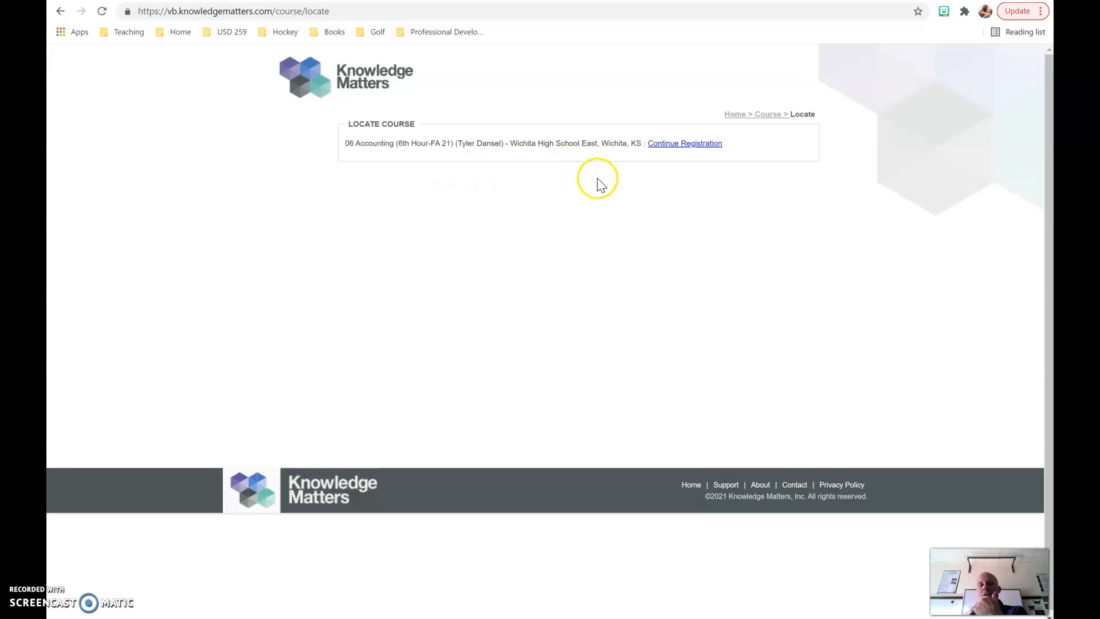
{"action": "mouse_move", "coordinate": [581, 198]}
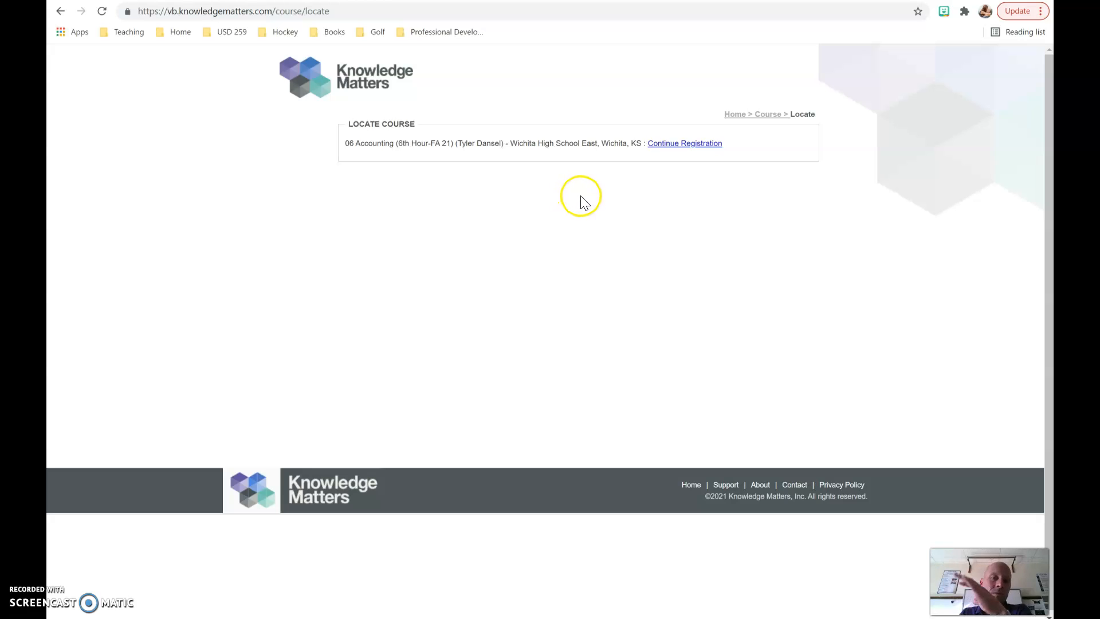
{"action": "mouse_move", "coordinate": [370, 154]}
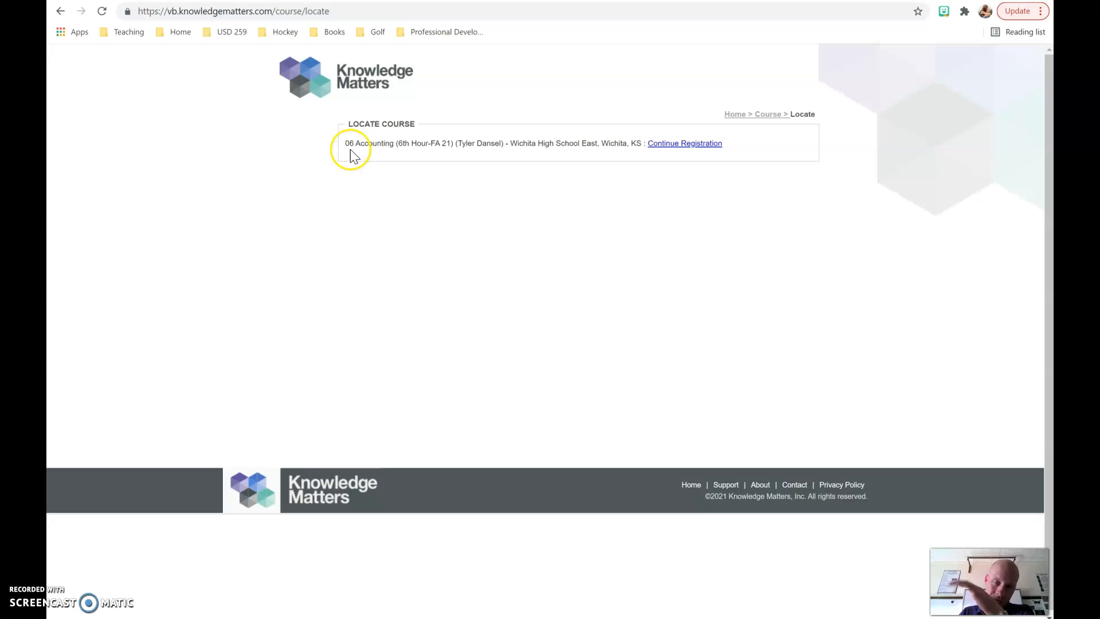
{"action": "mouse_move", "coordinate": [623, 147]}
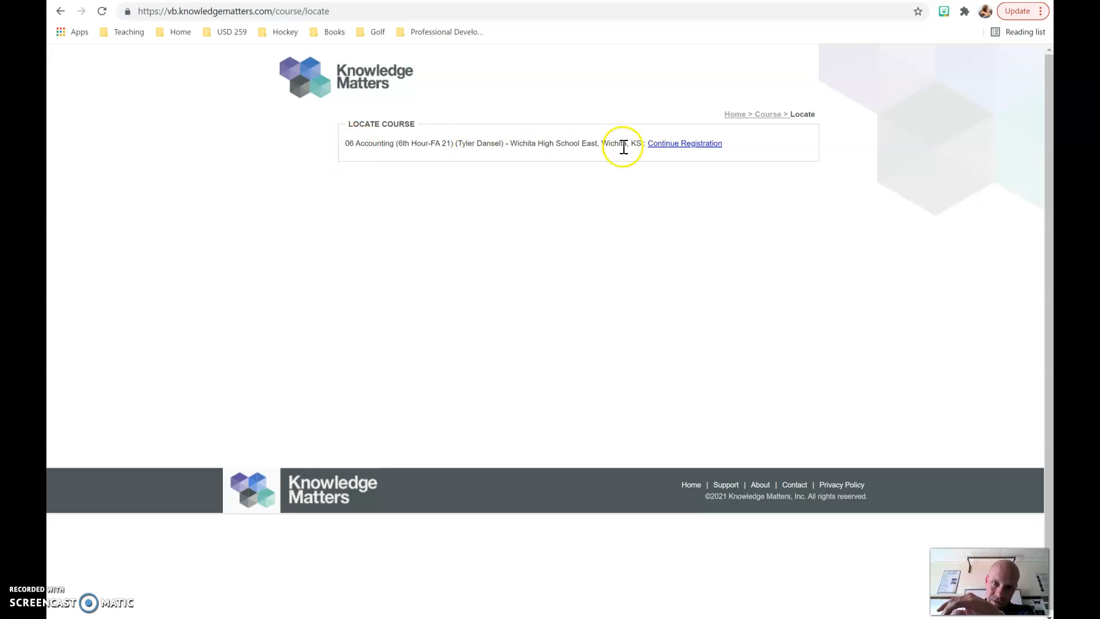
{"action": "left_click", "coordinate": [684, 143]}
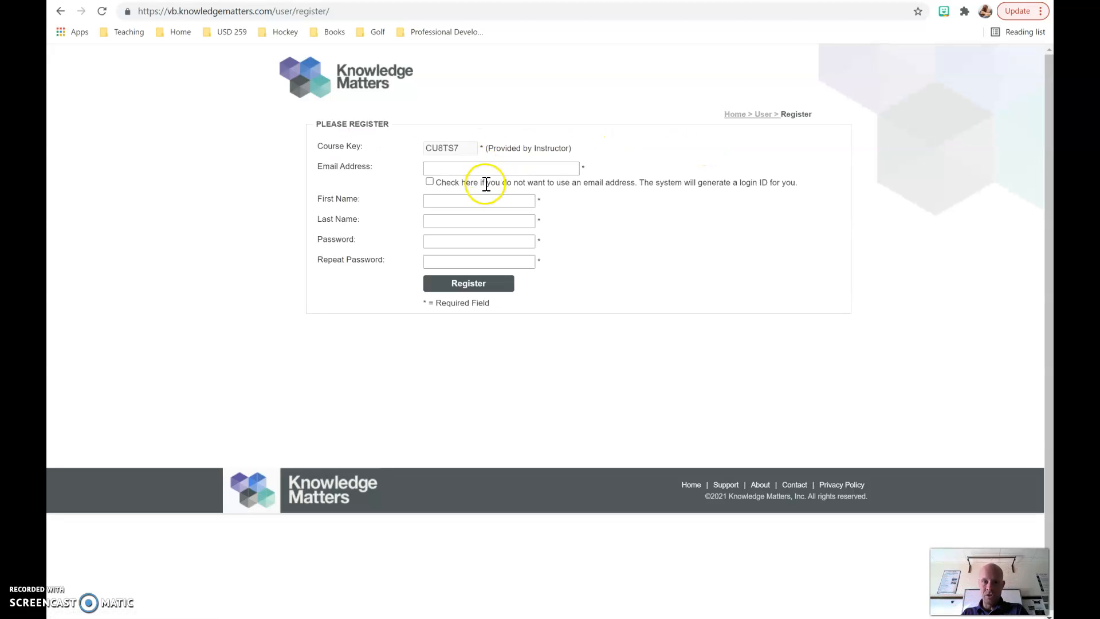
Step: Register with a usd259 school email, first name Dansel, last name and password
{"action": "left_click", "coordinate": [500, 167]}
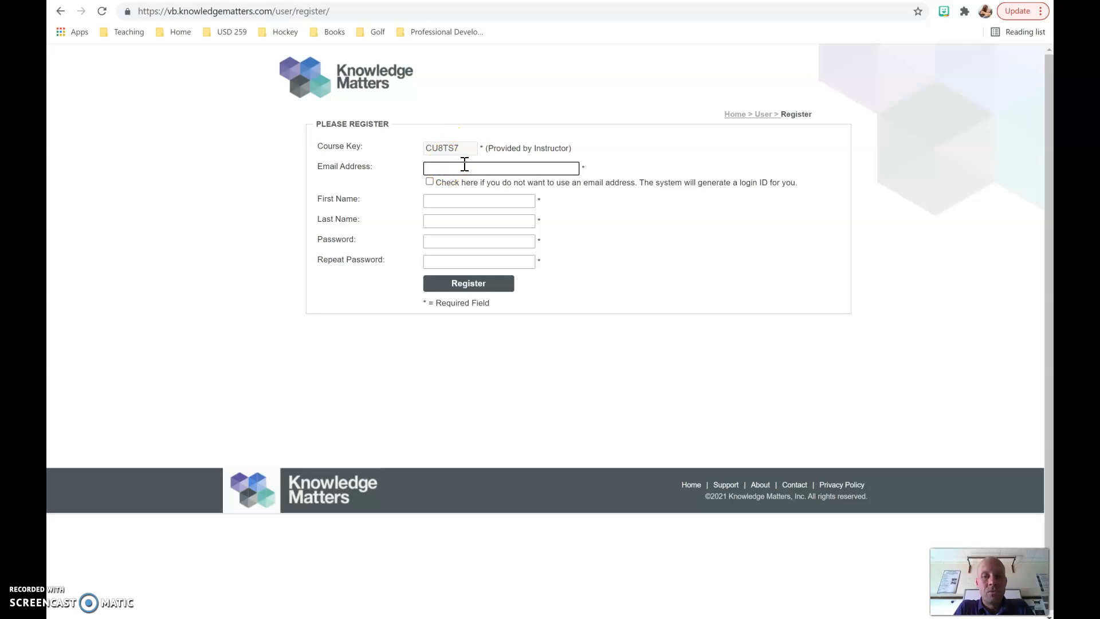
{"action": "type", "text": "000000@"}
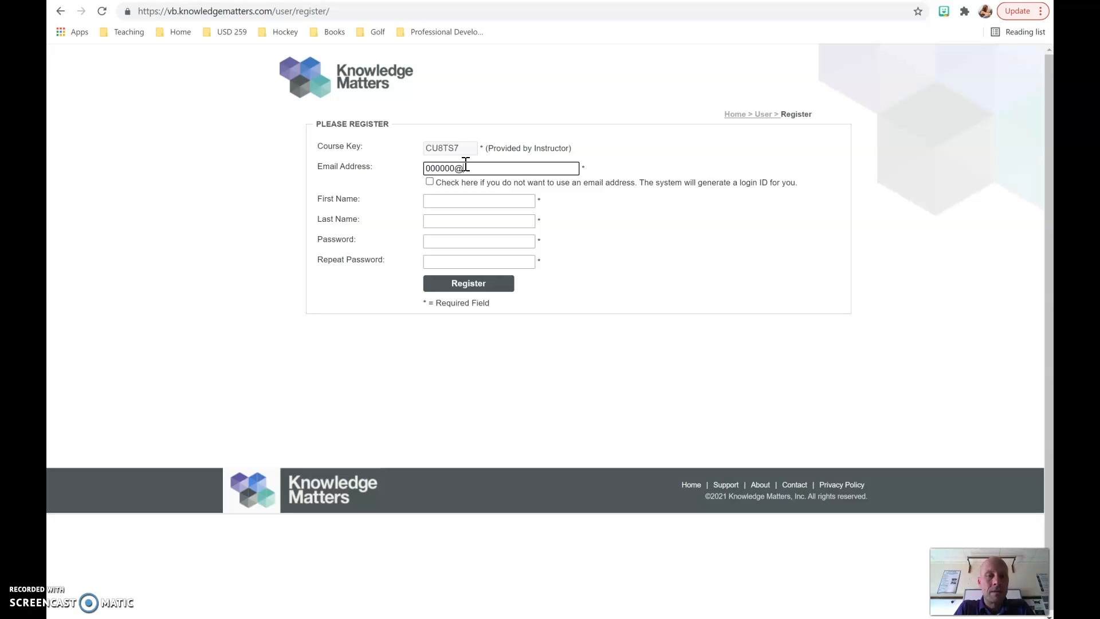
{"action": "type", "text": "usd259.net"}
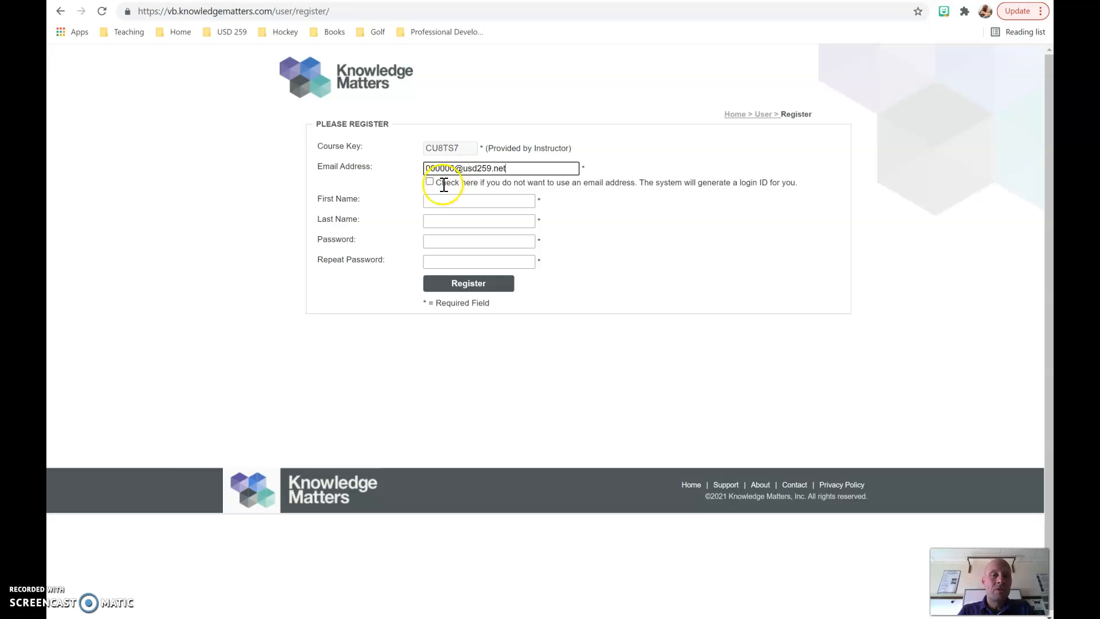
{"action": "left_click", "coordinate": [479, 200]}
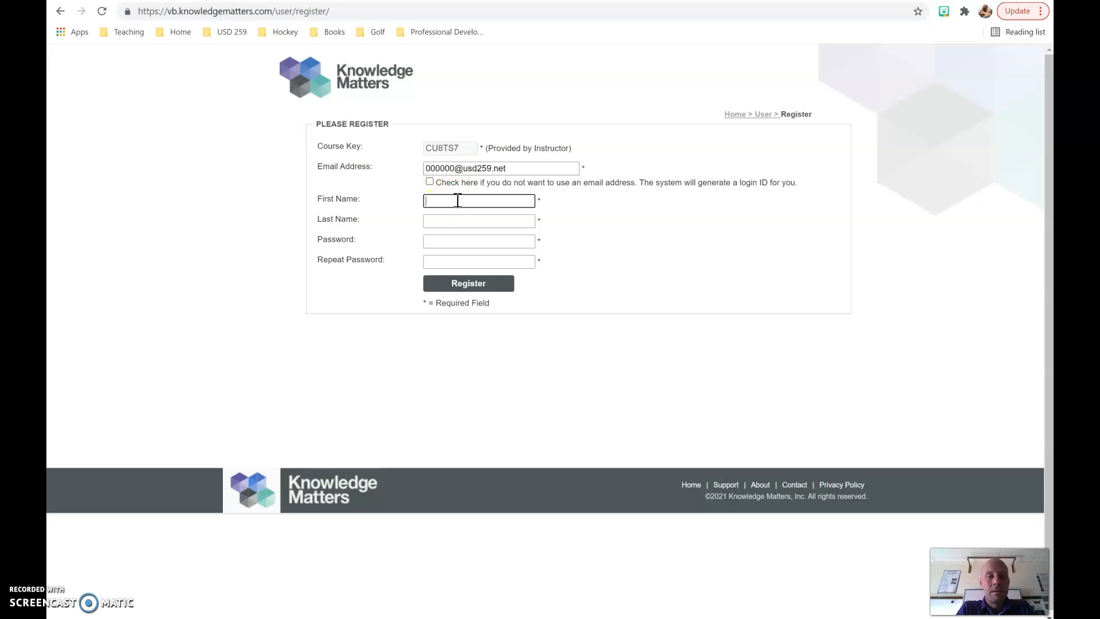
{"action": "type", "text": "Dansel"}
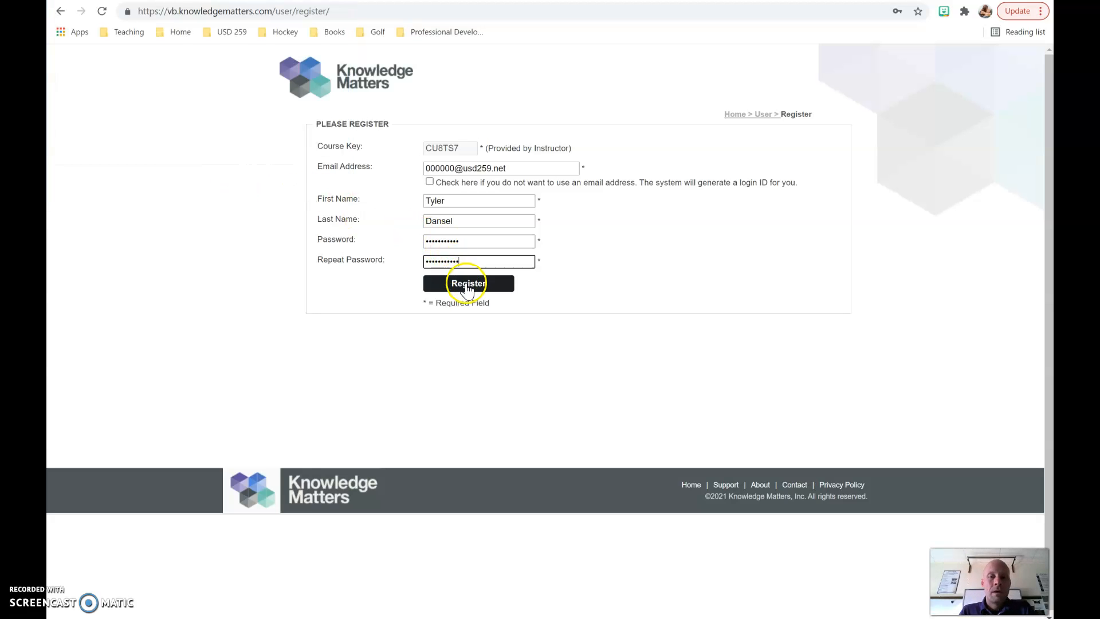
{"action": "left_click", "coordinate": [467, 283]}
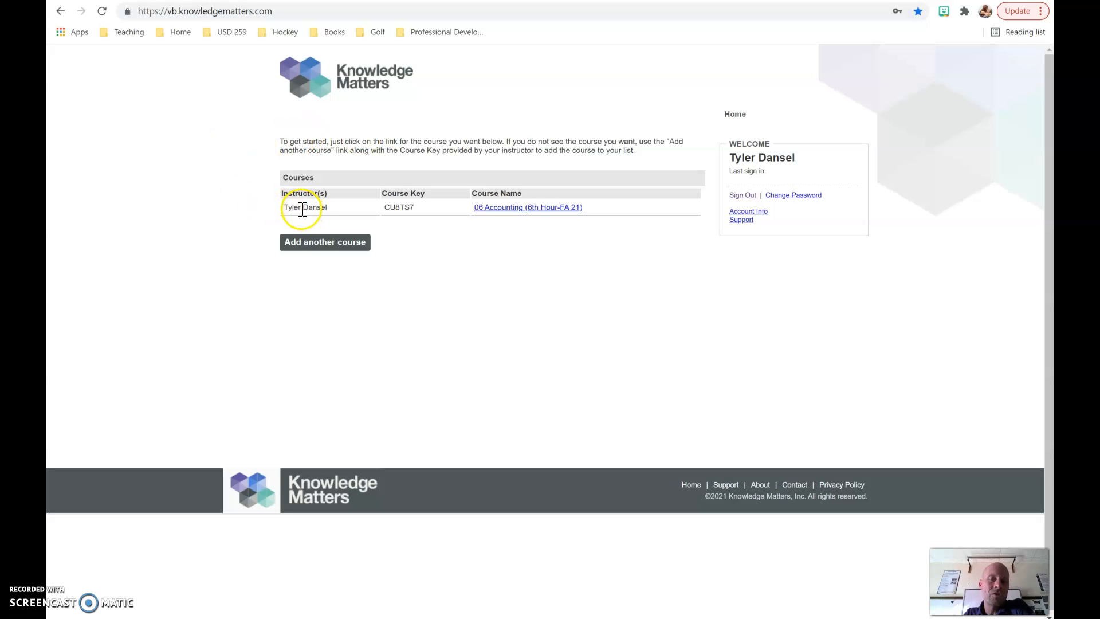
{"action": "mouse_move", "coordinate": [496, 214]}
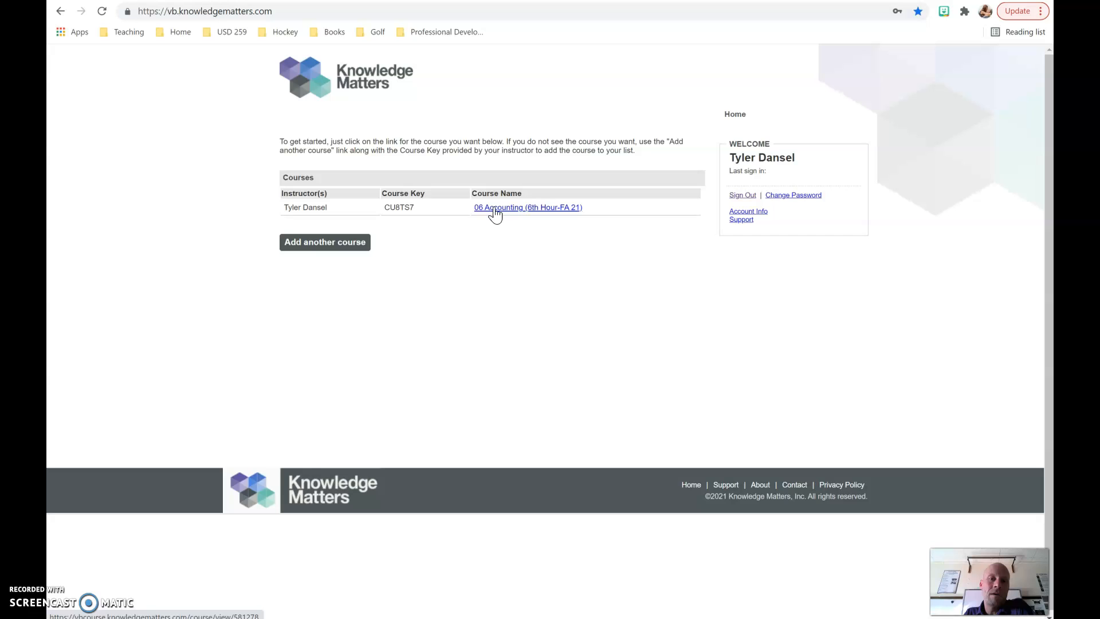
Step: Enter the 06 Accounting (6th Hour-FA 21) course from the welcome page
{"action": "left_click", "coordinate": [527, 207]}
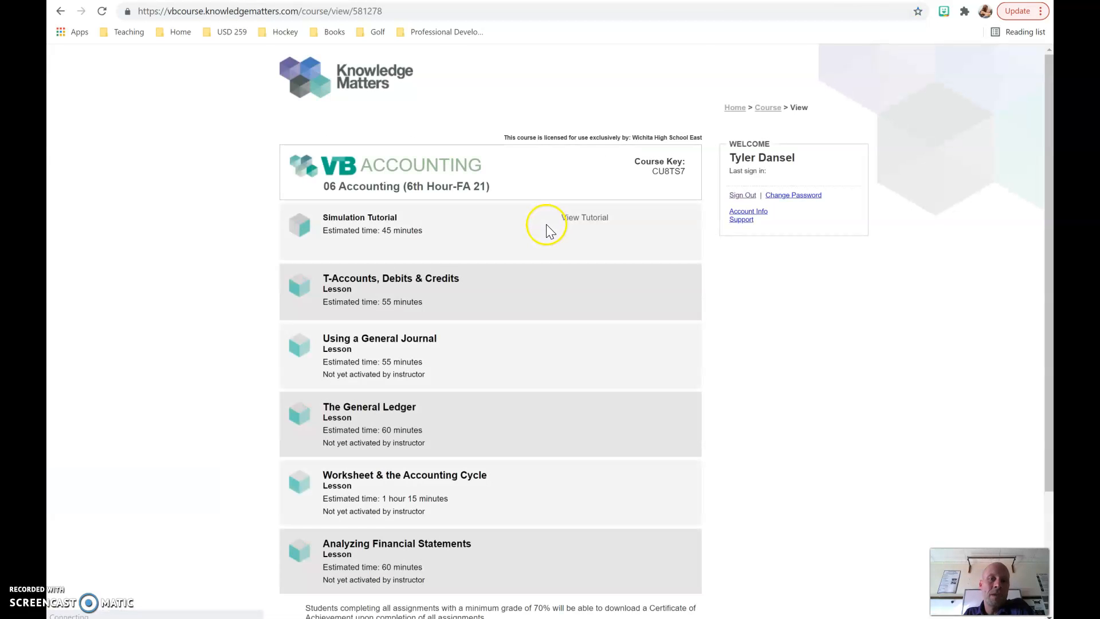
{"action": "mouse_move", "coordinate": [393, 252]}
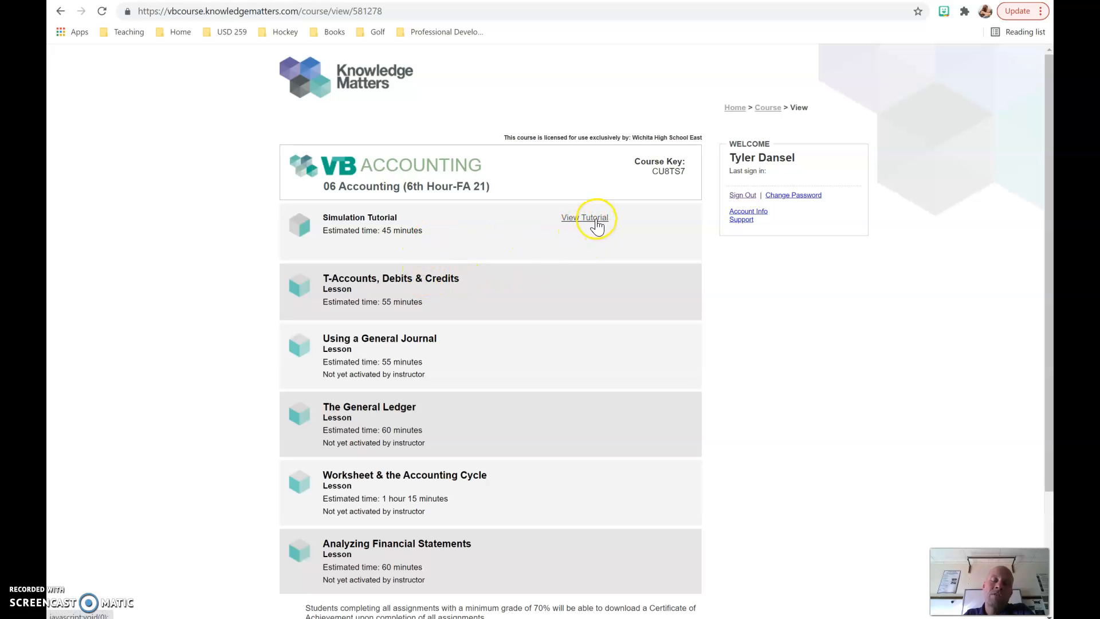
Step: View the Simulation Tutorial, then start the T-Accounts, Debits & Credits reading
{"action": "left_click", "coordinate": [584, 217]}
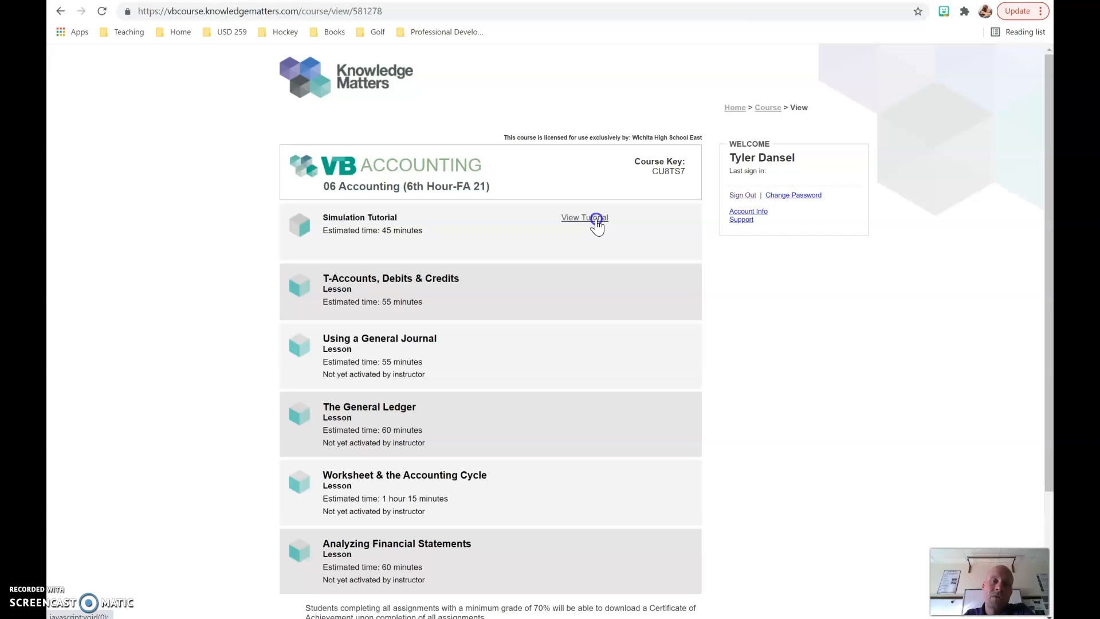
{"action": "left_click", "coordinate": [584, 216]}
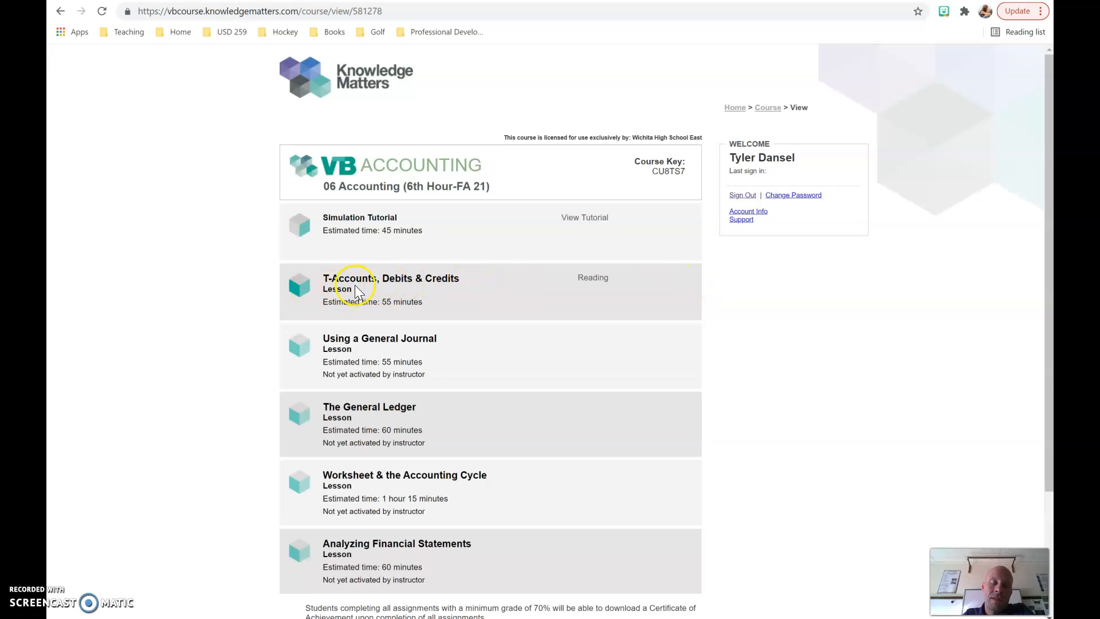
{"action": "left_click", "coordinate": [592, 277]}
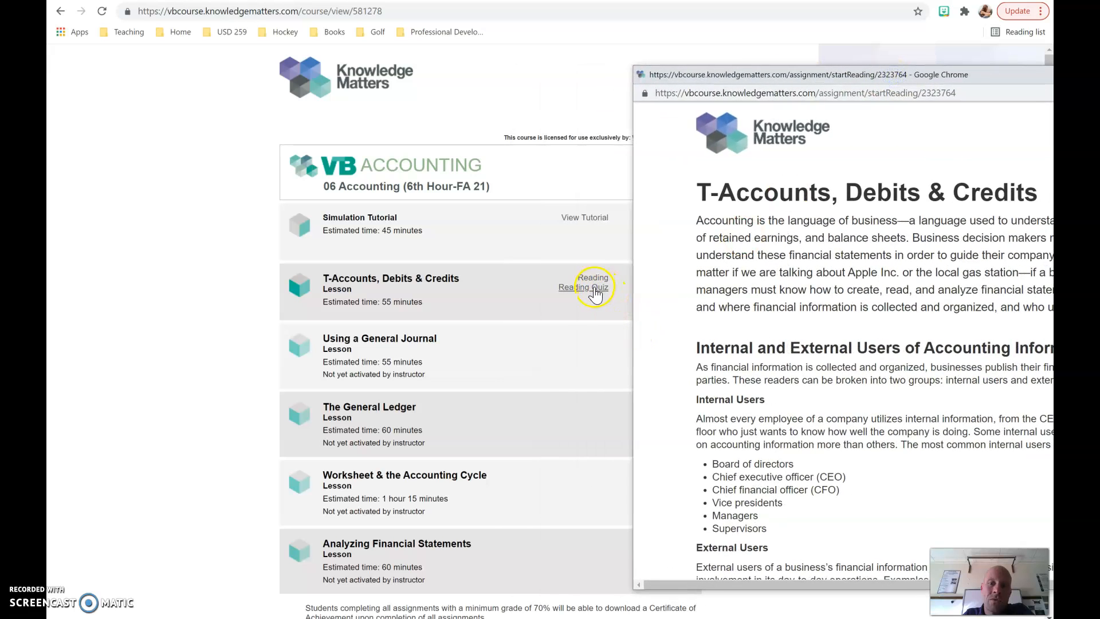
Step: Start the T-Accounts, Debits & Credits Reading Quiz beside the reading window
{"action": "left_click", "coordinate": [582, 286]}
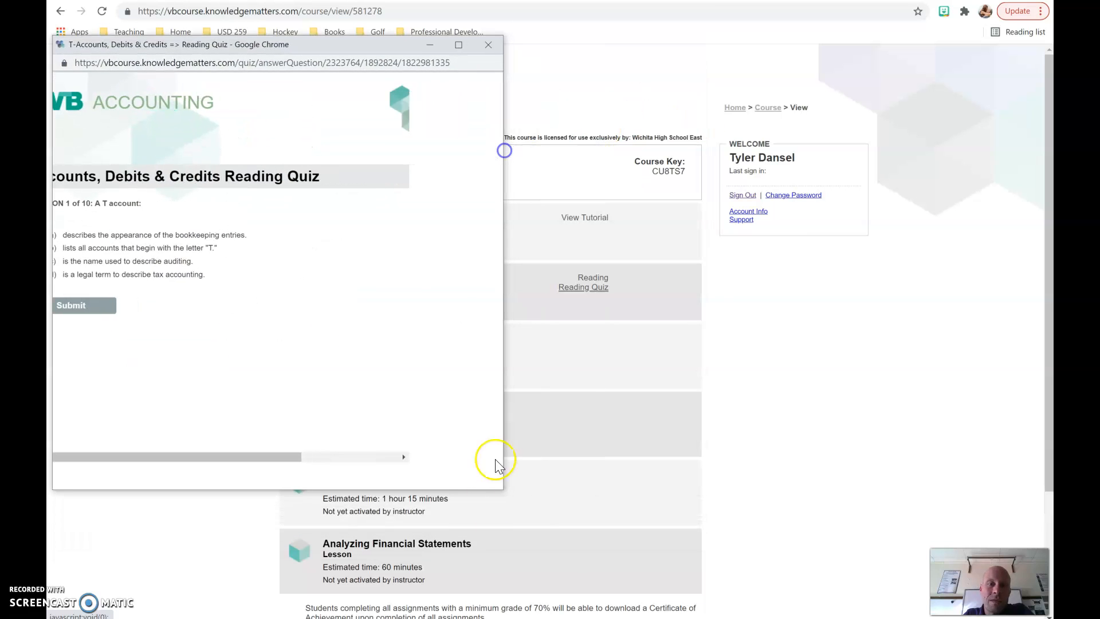
{"action": "key", "text": "alt+tab"}
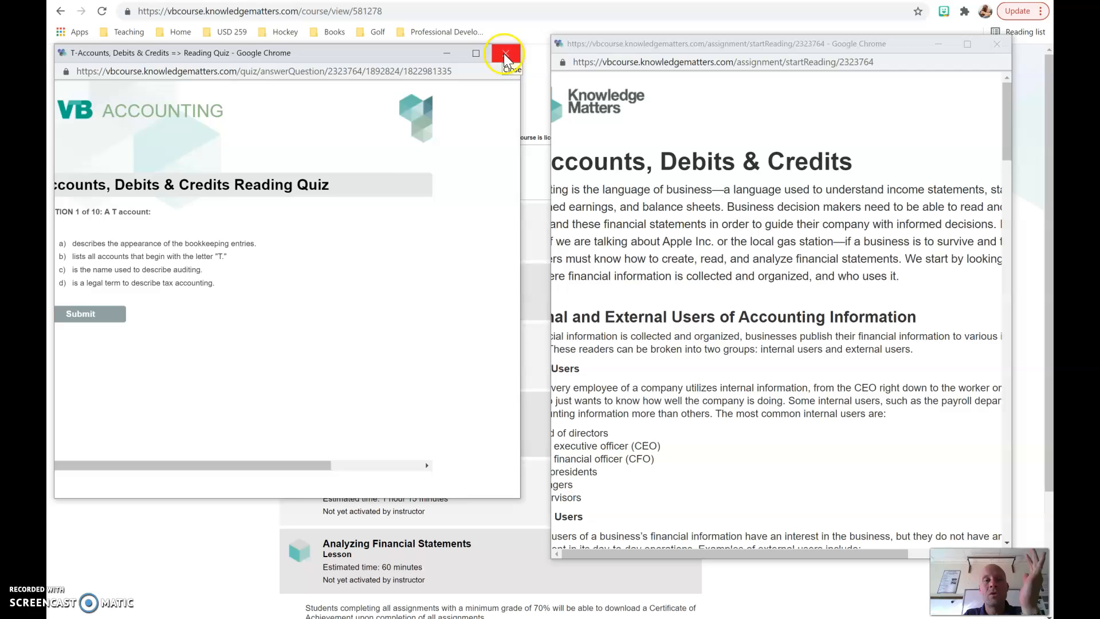
Step: Close the Reading Quiz window to return toward the course lesson list
{"action": "left_click", "coordinate": [504, 55]}
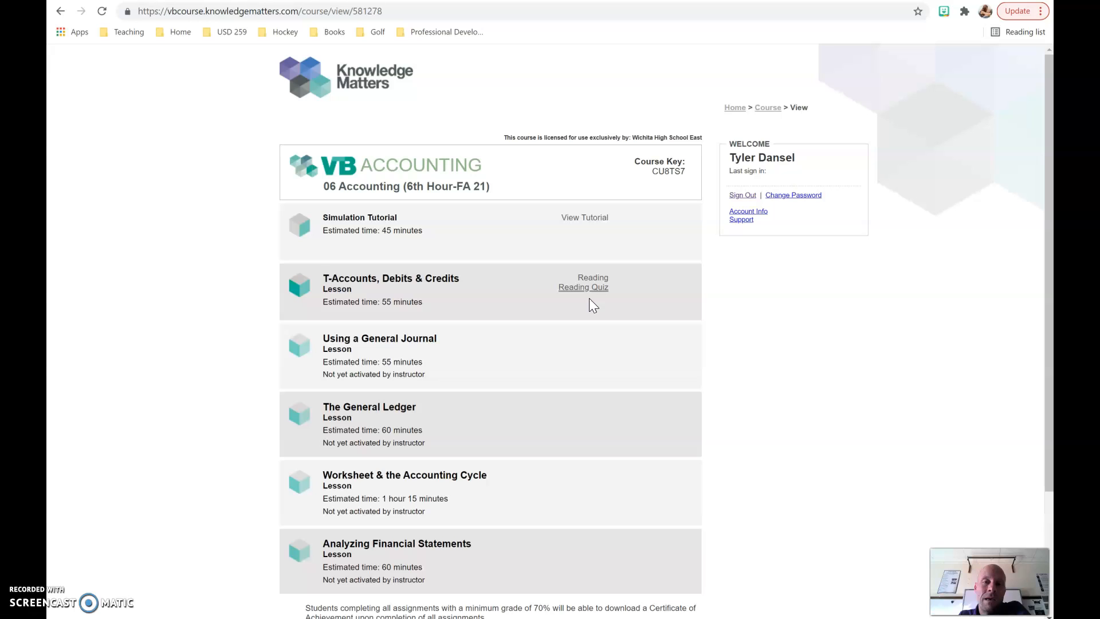
{"action": "mouse_move", "coordinate": [501, 293]}
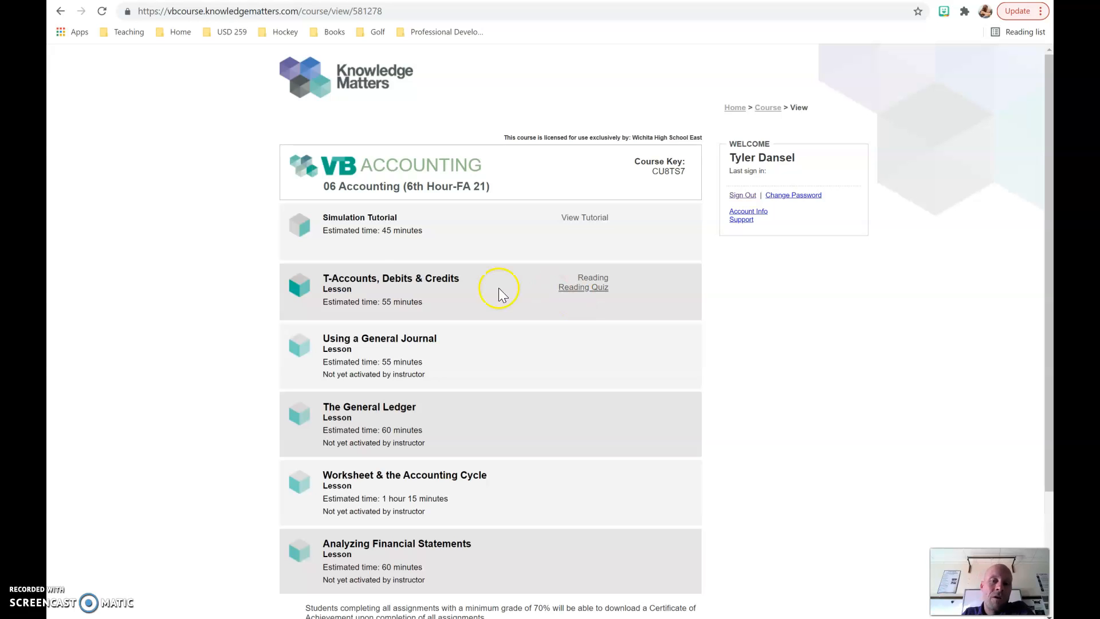
{"action": "mouse_move", "coordinate": [703, 297]}
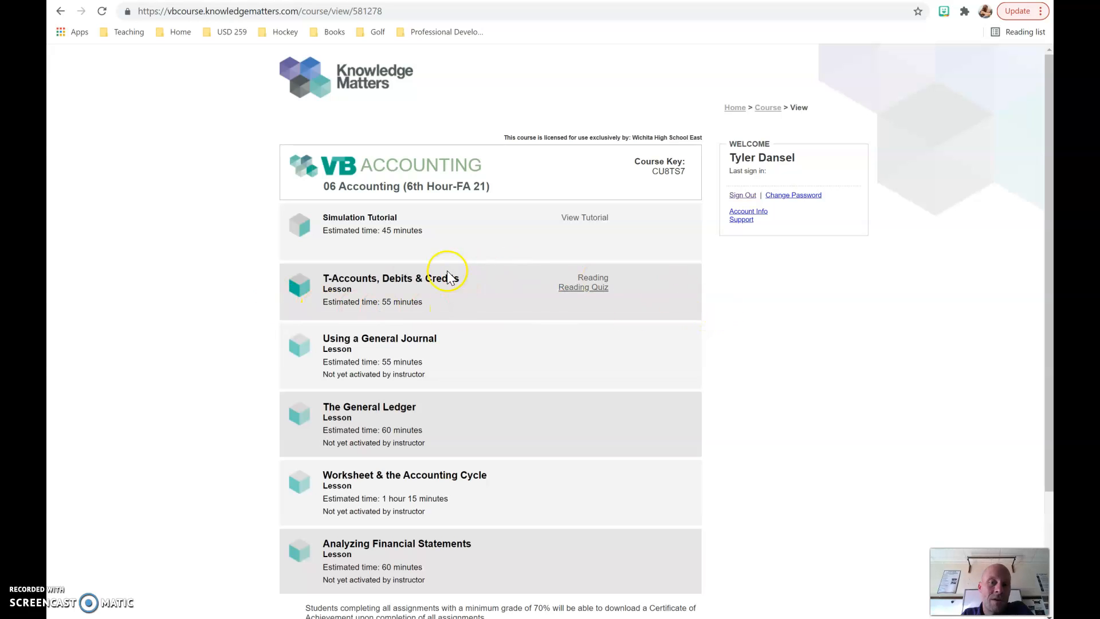
{"action": "mouse_move", "coordinate": [357, 272]}
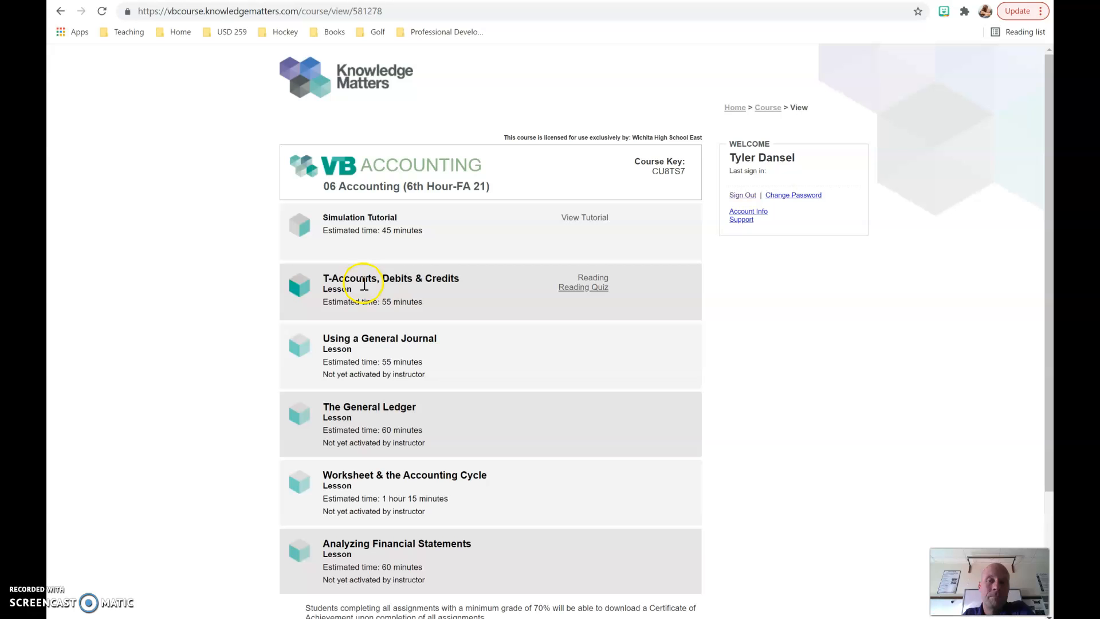
{"action": "mouse_move", "coordinate": [617, 8]}
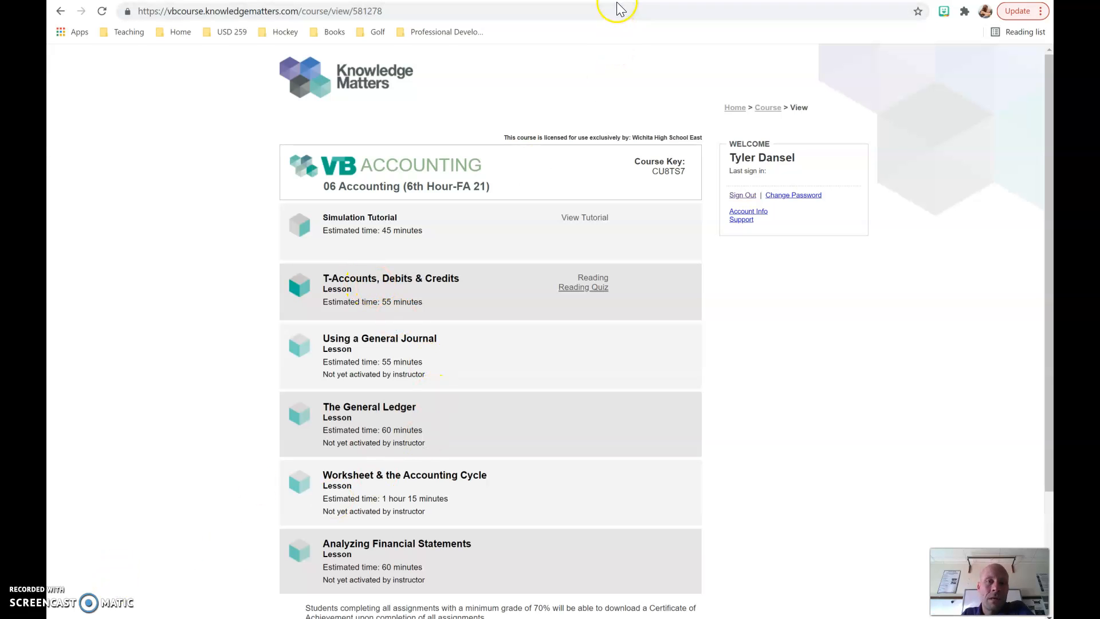